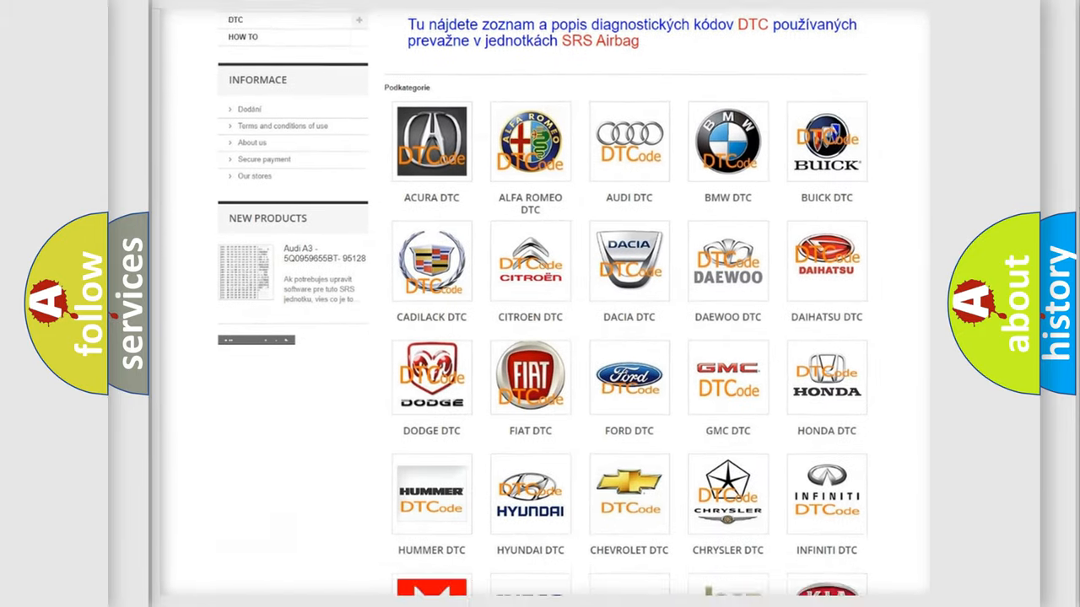
pyautogui.scroll(-3)
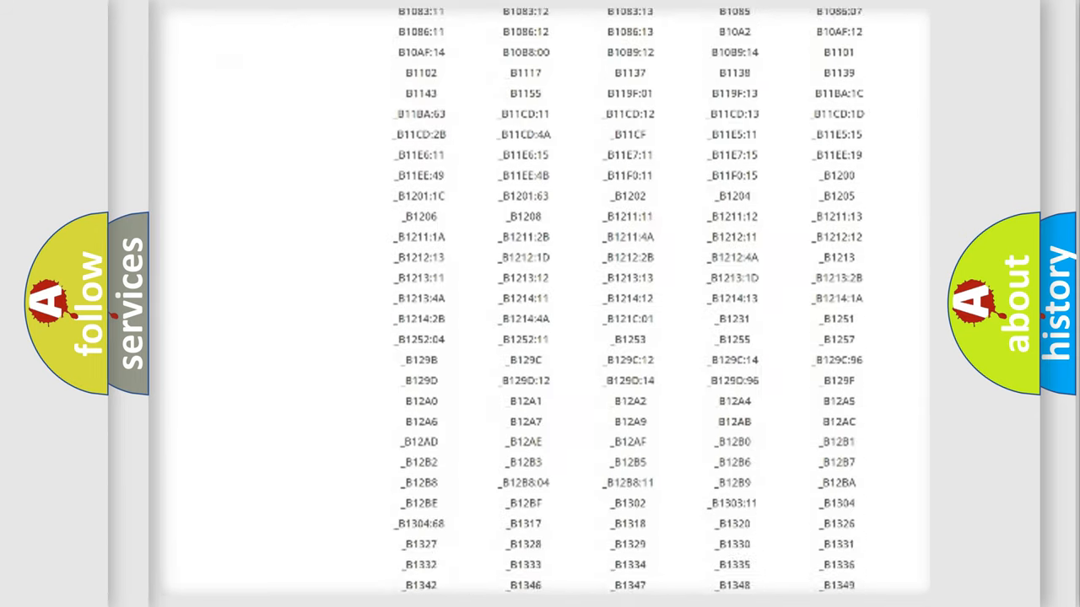
pyautogui.scroll(-3)
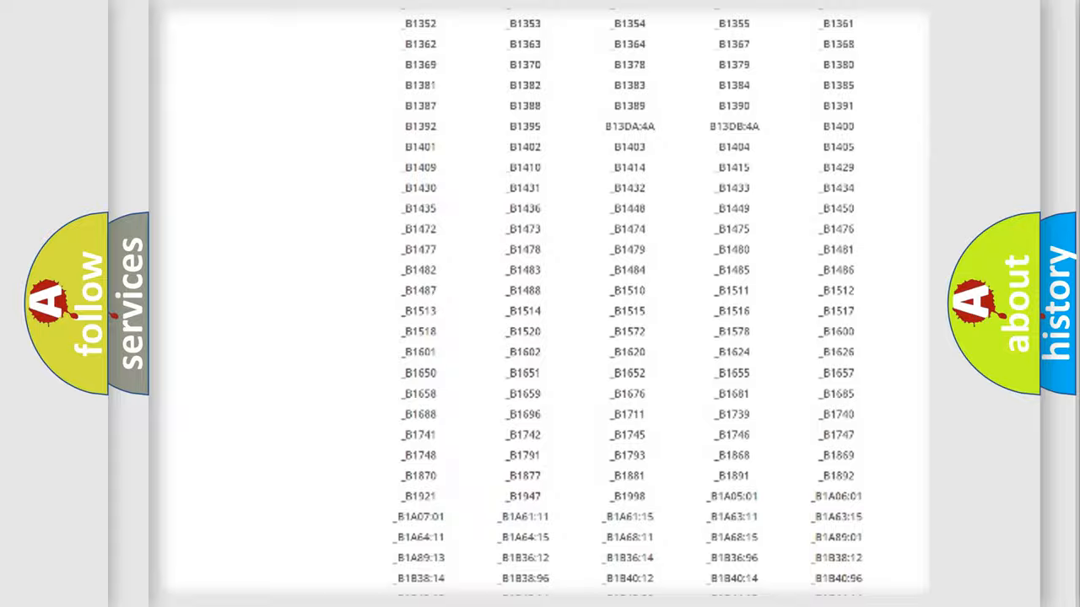